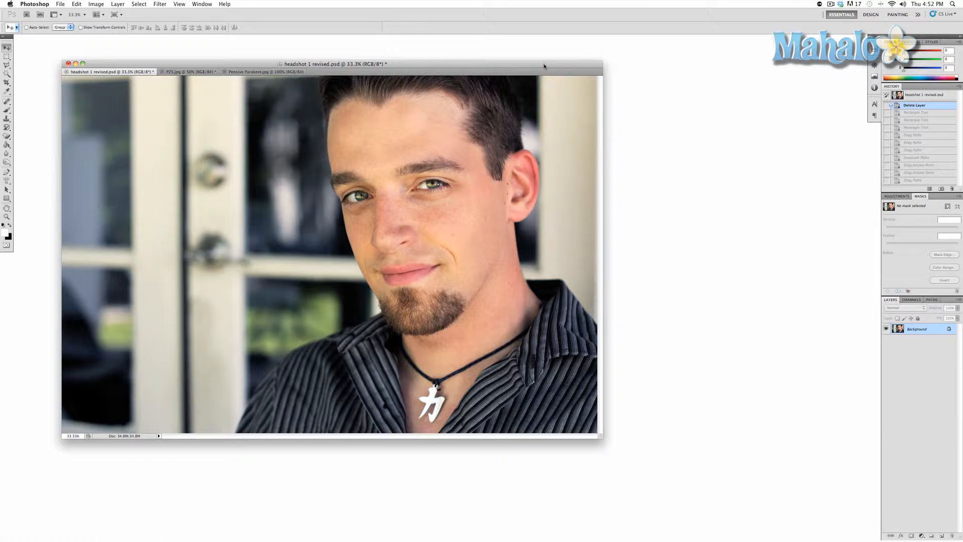
mouse_move(401, 53)
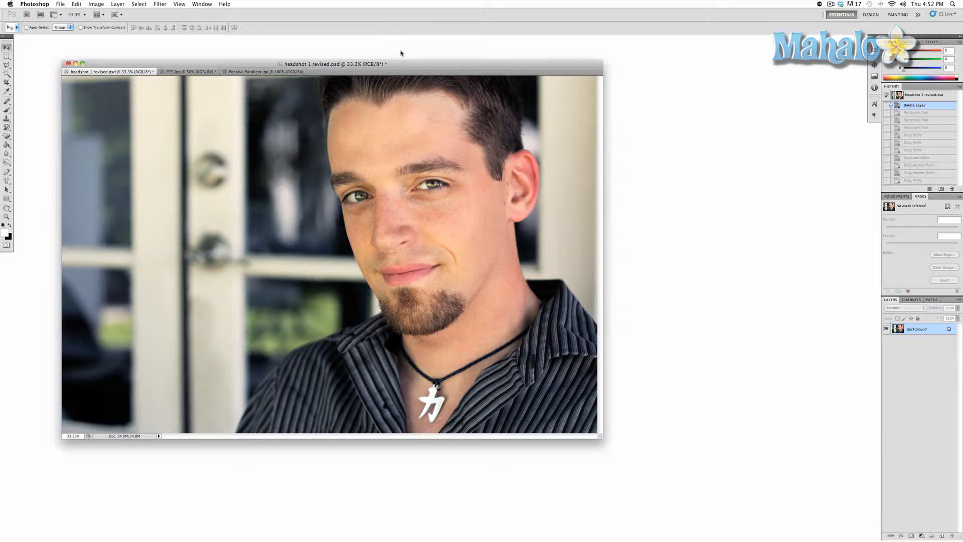
mouse_move(284, 47)
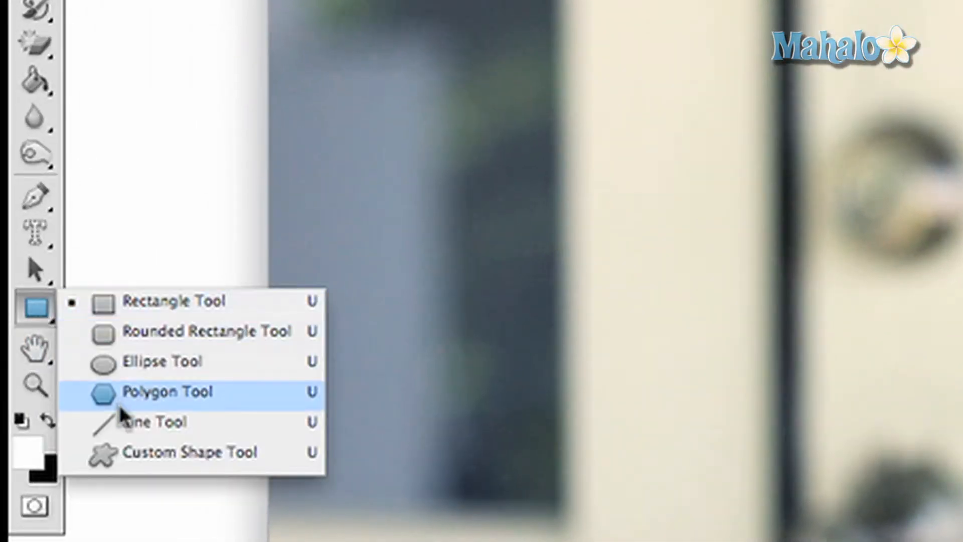
mouse_move(239, 423)
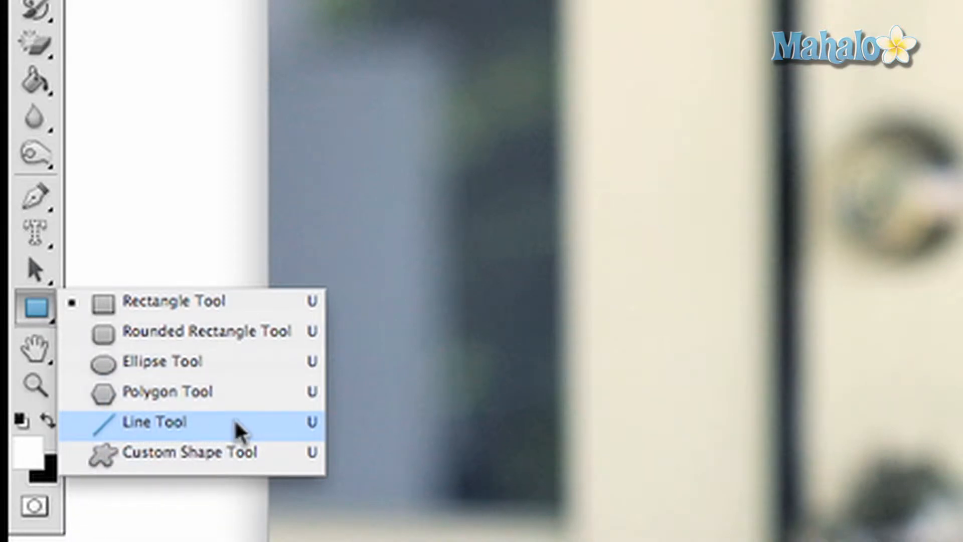
Step: Select the Line Tool from the shape tools flyout to draw straight lines
click(154, 423)
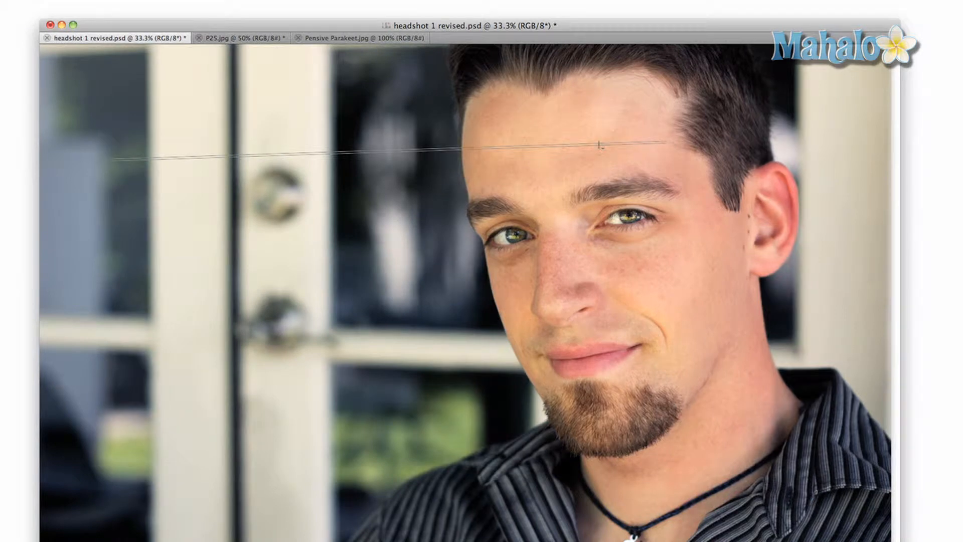
Step: Fill the line path with Foreground Color at 100% opacity via Fill Path
right_click(595, 159)
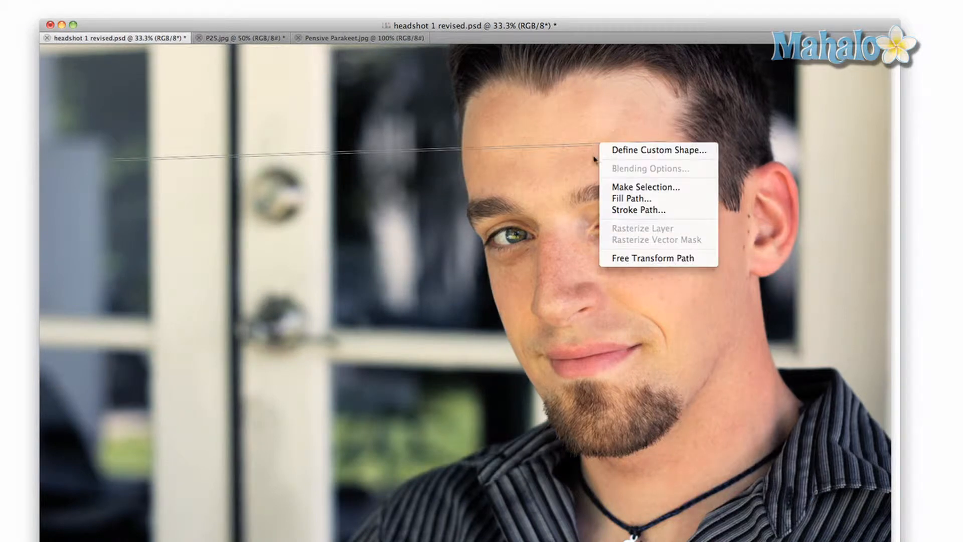
click(631, 199)
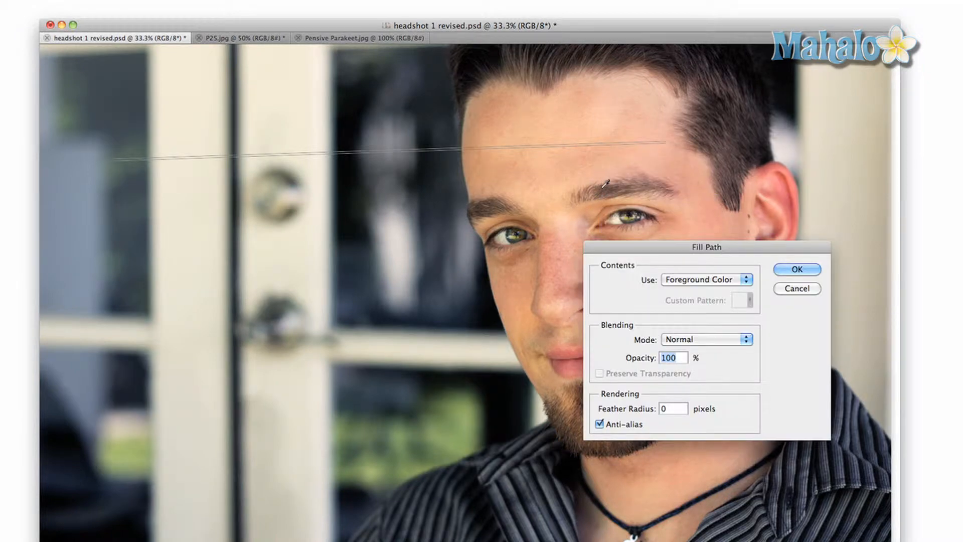
click(795, 269)
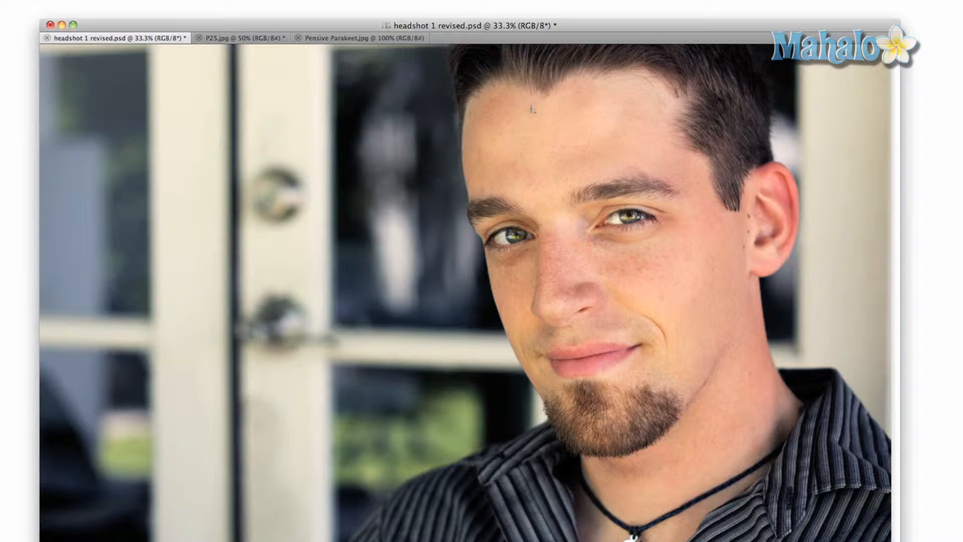
mouse_move(278, 102)
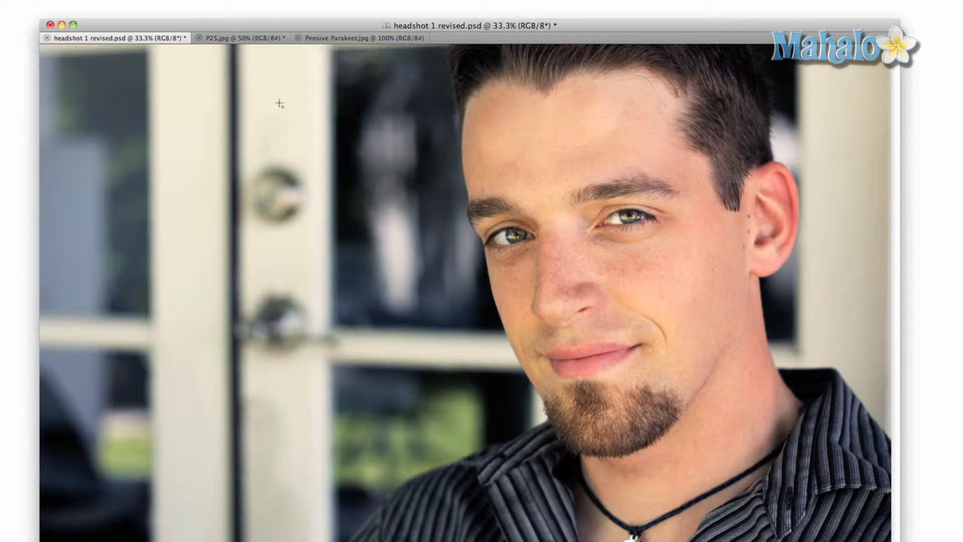
mouse_move(292, 142)
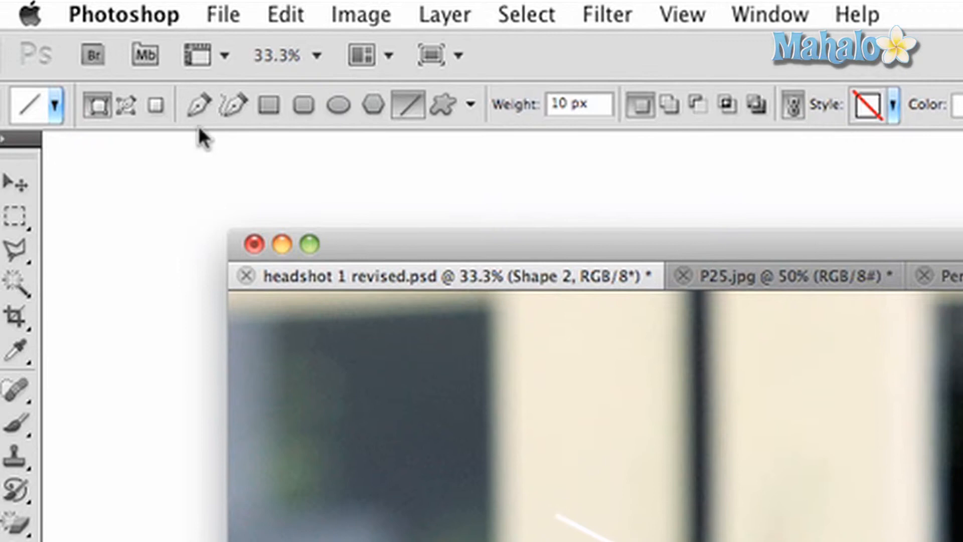
mouse_move(127, 107)
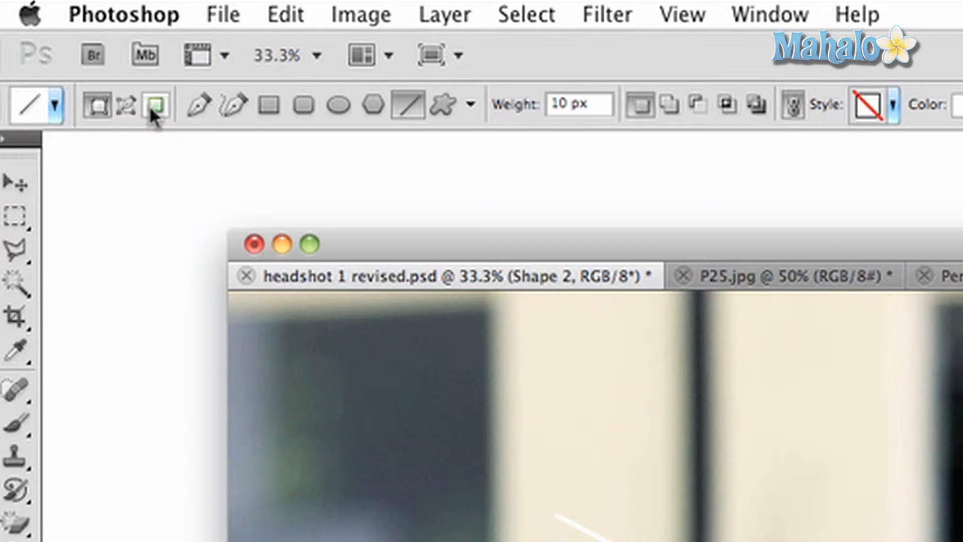
Step: Switch the line tool to Fill Pixels mode at normal blending, full opacity, 10 px weight
click(158, 105)
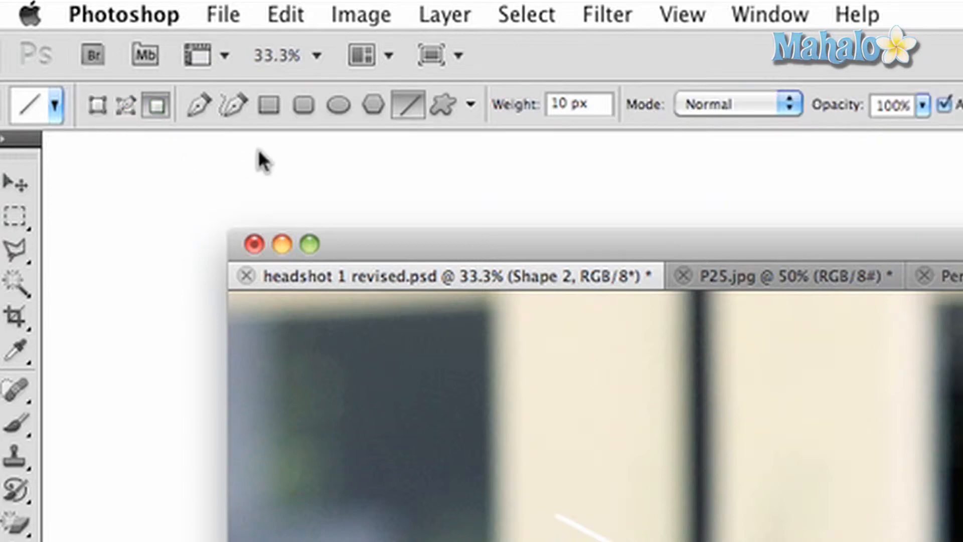
mouse_move(264, 159)
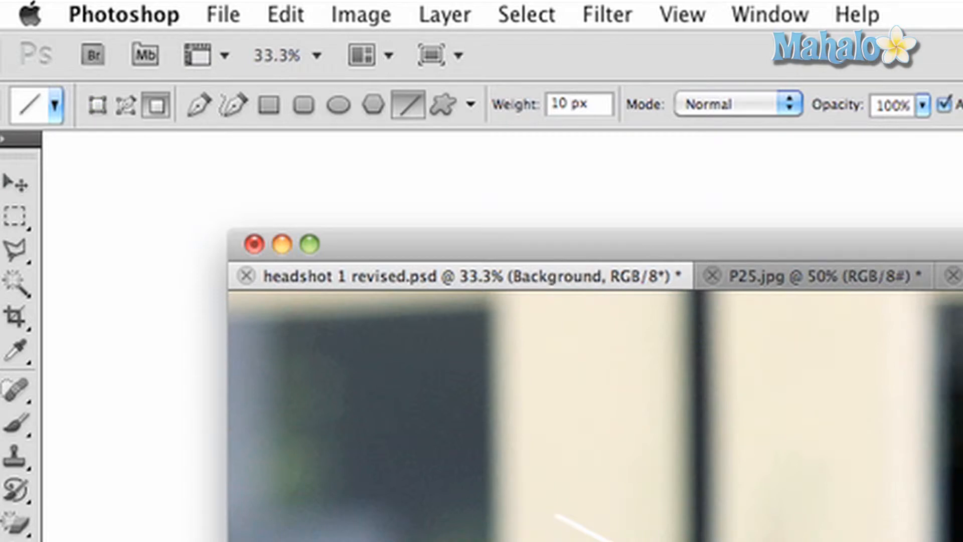
click(197, 104)
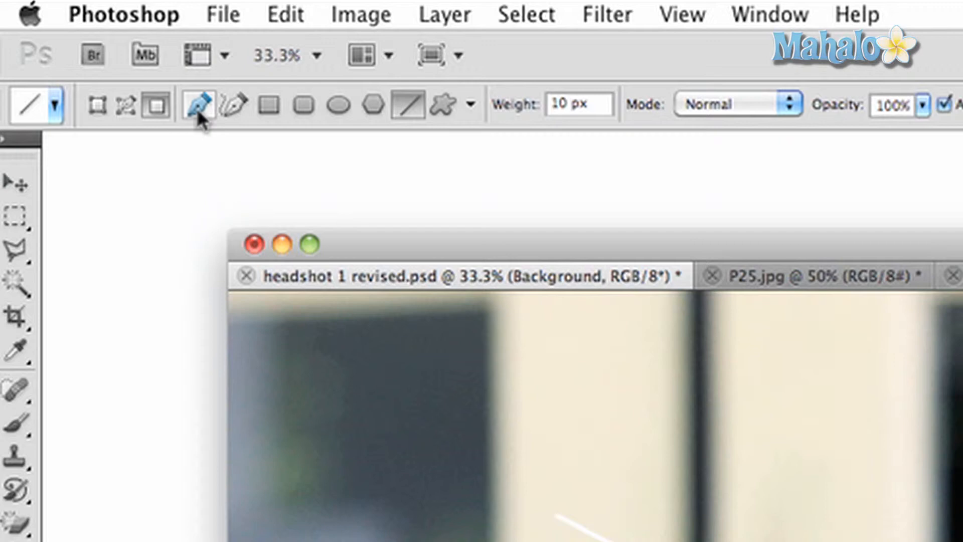
mouse_move(199, 104)
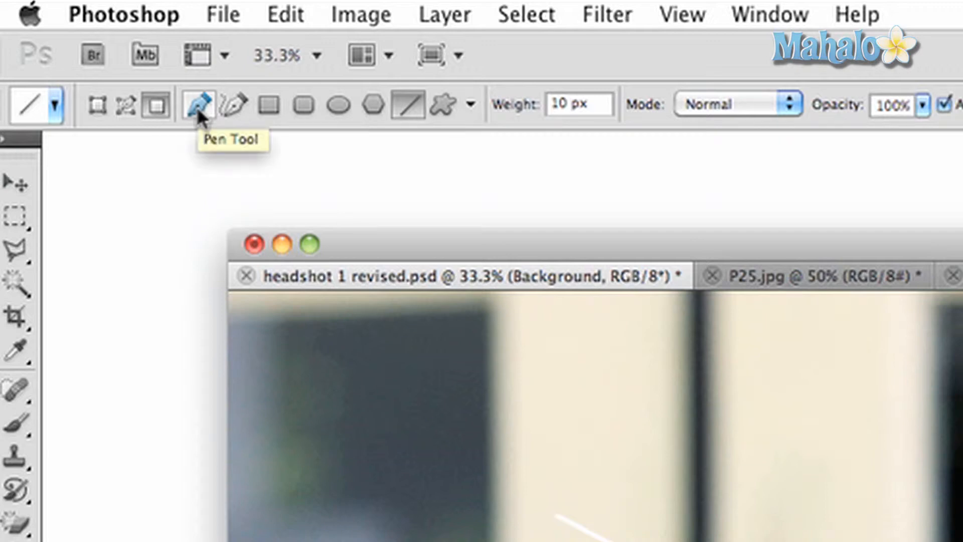
mouse_move(267, 104)
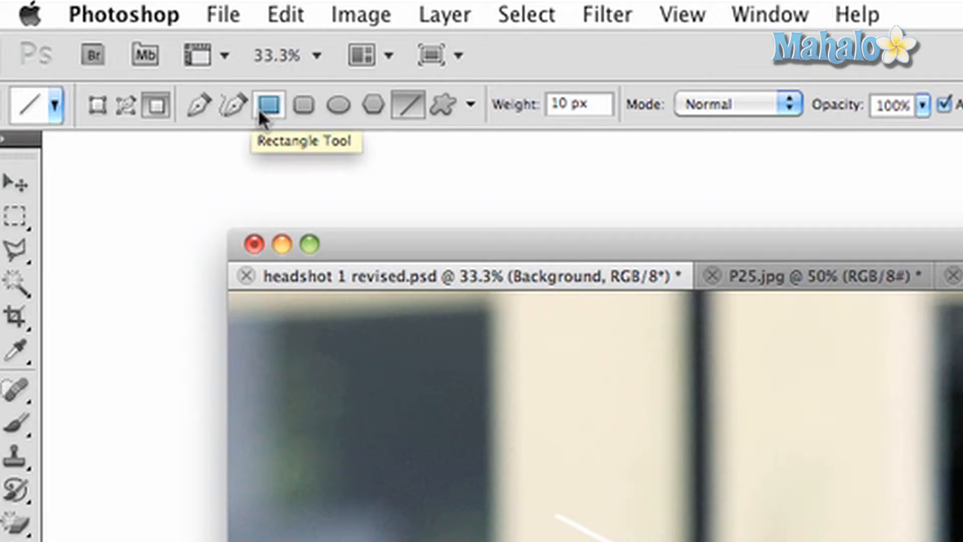
mouse_move(338, 103)
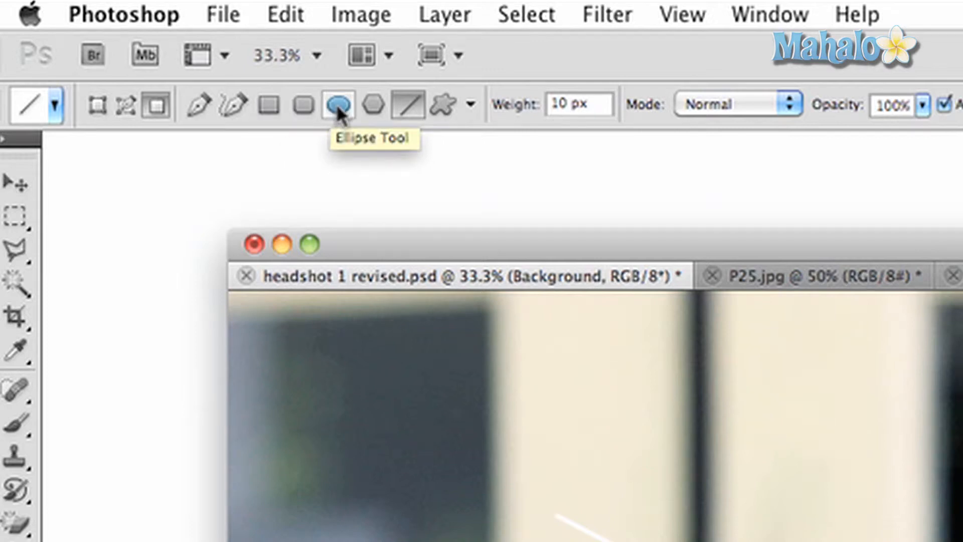
mouse_move(406, 104)
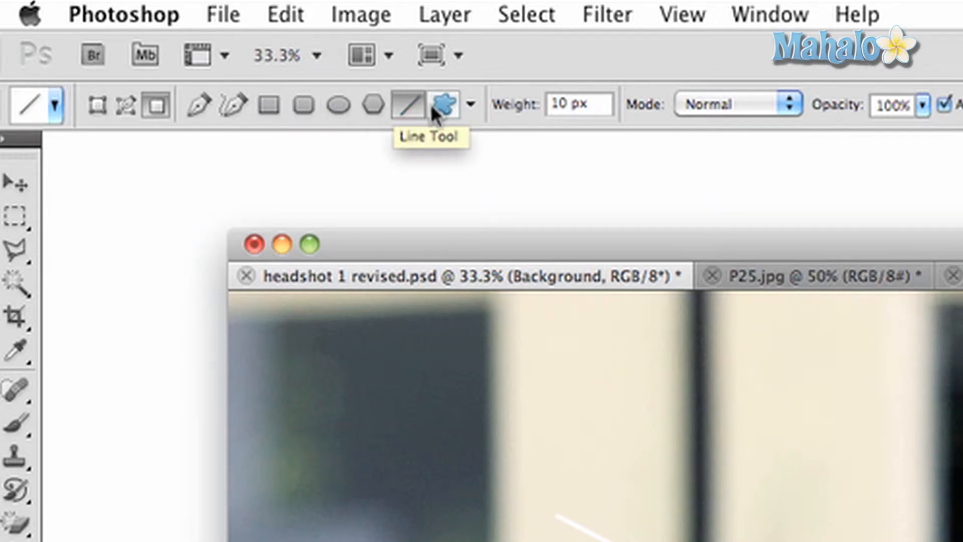
mouse_move(443, 107)
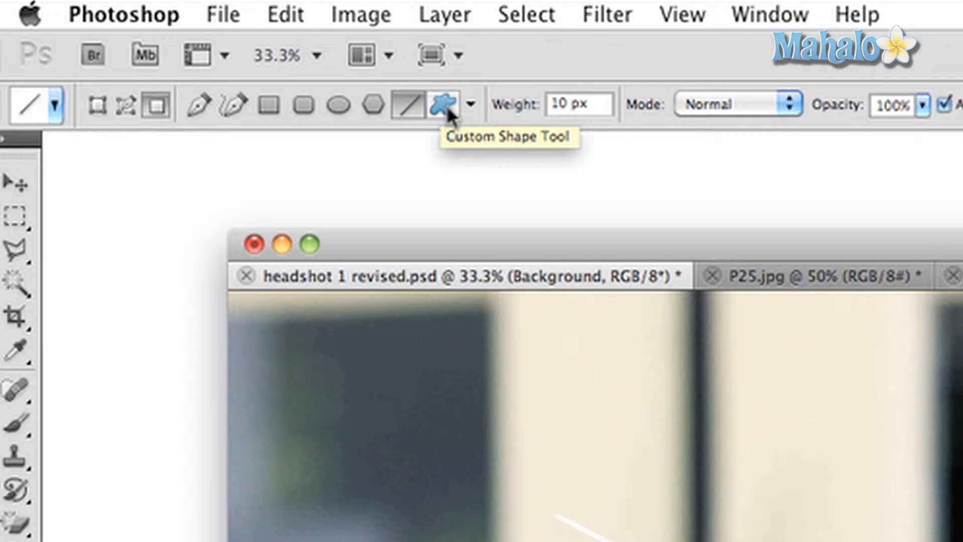
mouse_move(444, 111)
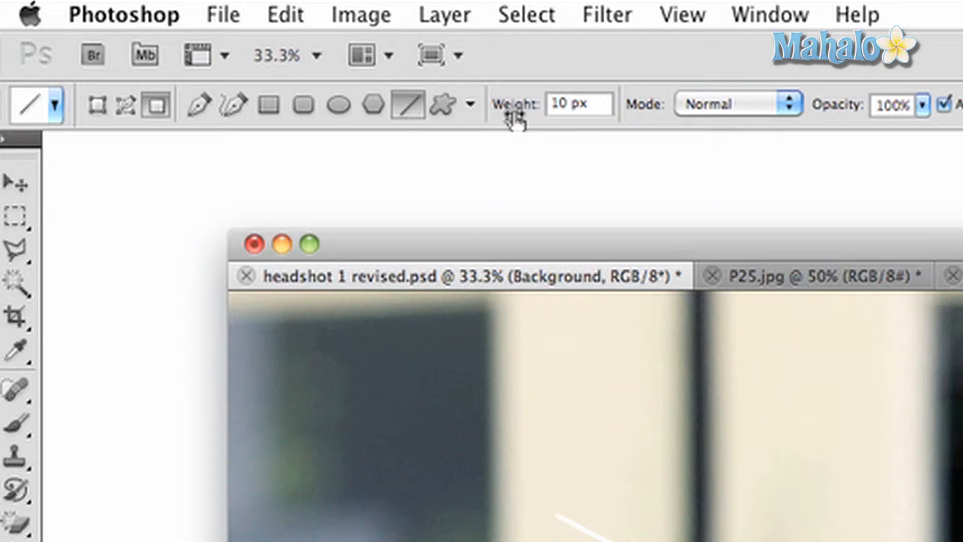
mouse_move(515, 113)
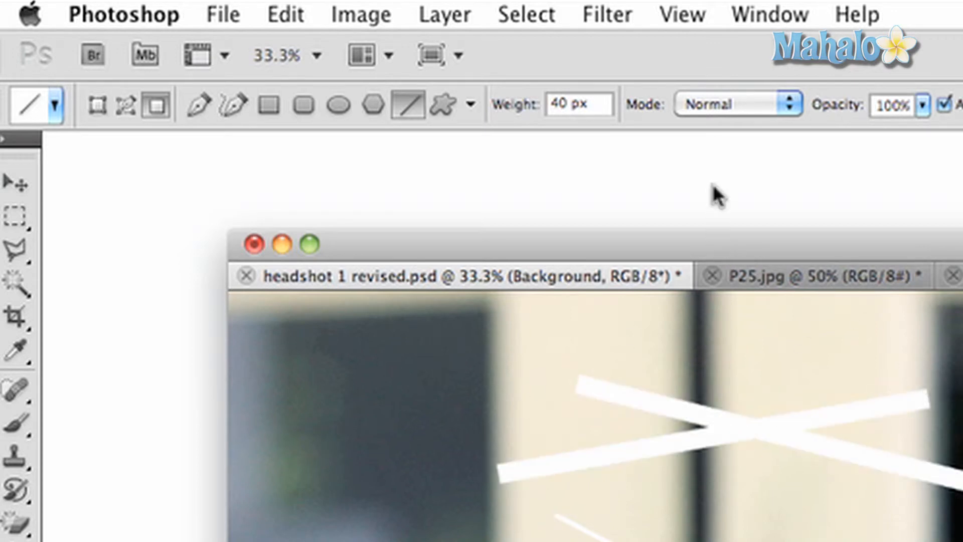
mouse_move(131, 127)
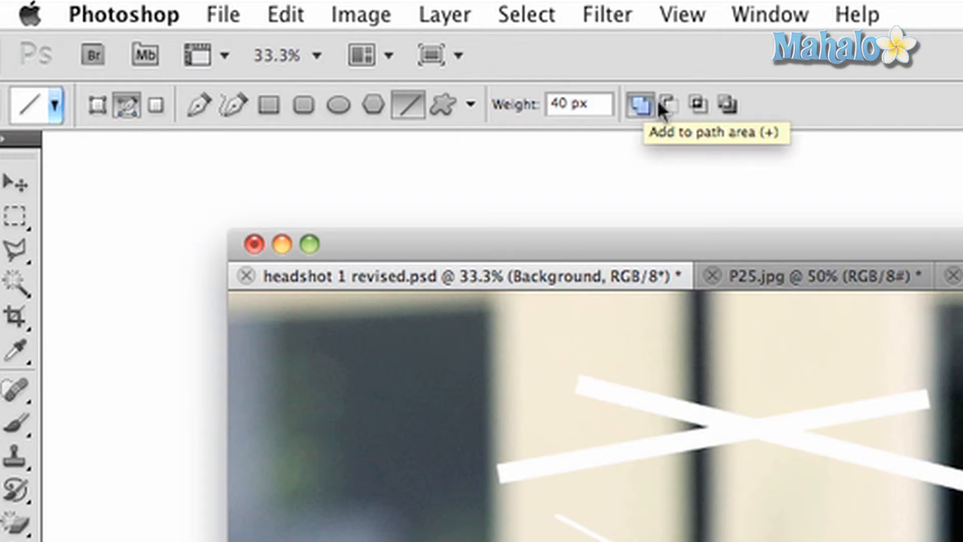
mouse_move(698, 104)
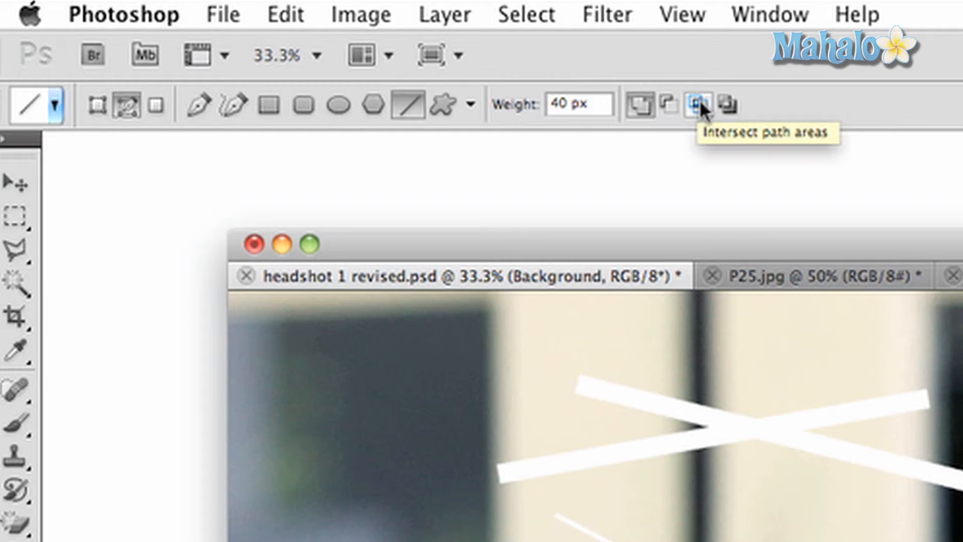